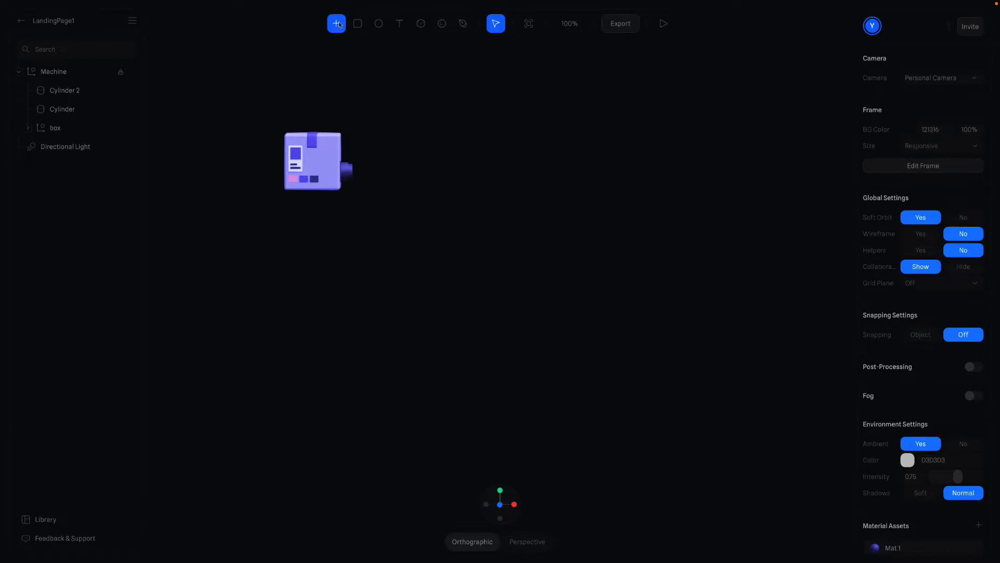
Draw a 710 × 710 square rectangle behind the machine and bring up its actions.
{"action": "left_click", "coordinate": [358, 24]}
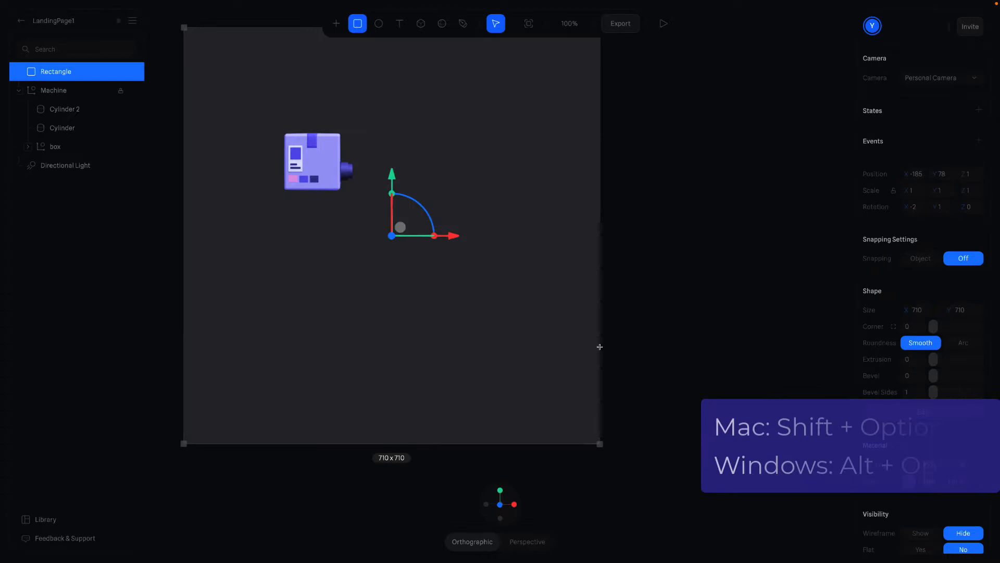
{"action": "right_click", "coordinate": [462, 303]}
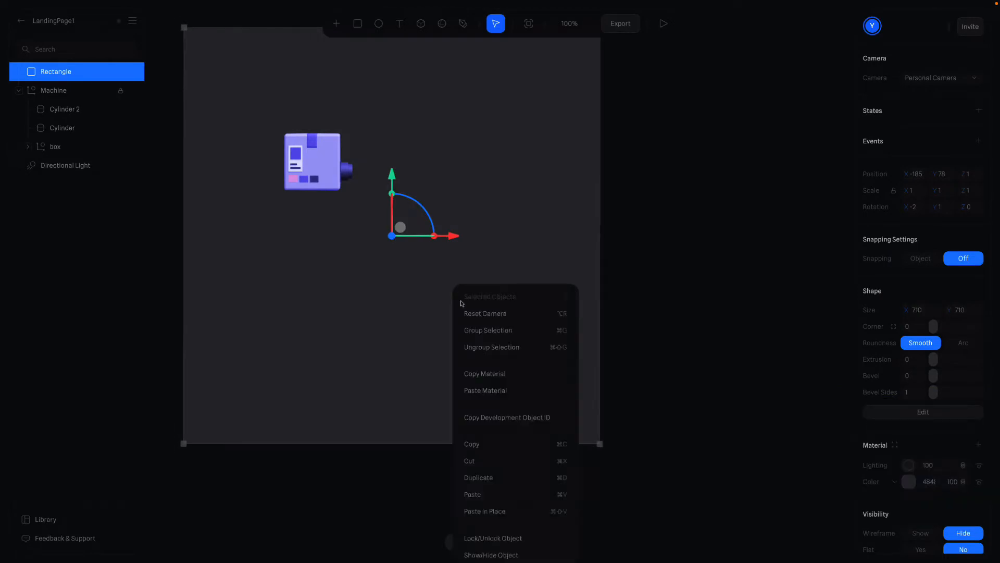
Recentre the rectangle at the origin and enlarge it into a 1920 × 1080 backdrop.
{"action": "left_click", "coordinate": [485, 314]}
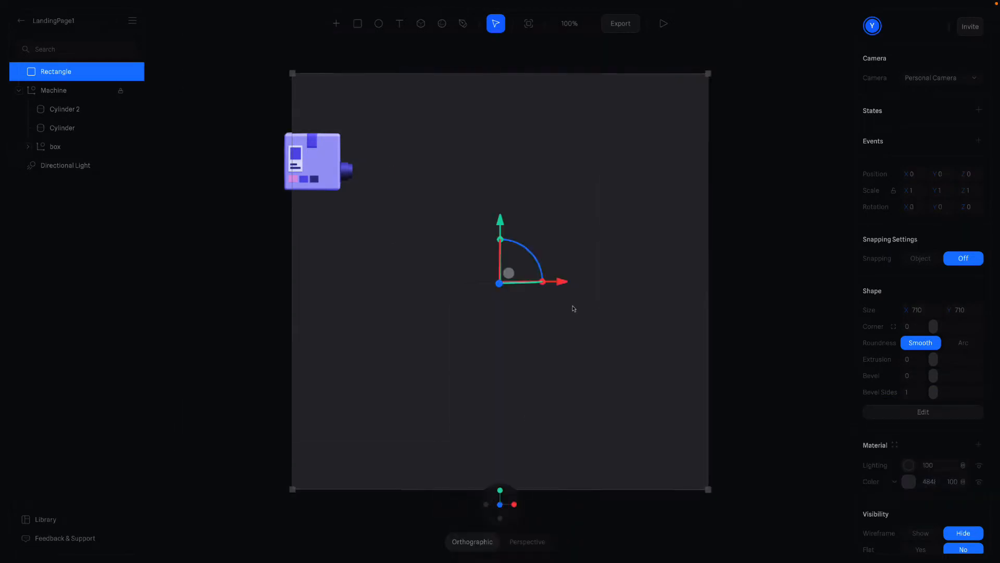
{"action": "mouse_move", "coordinate": [498, 328]}
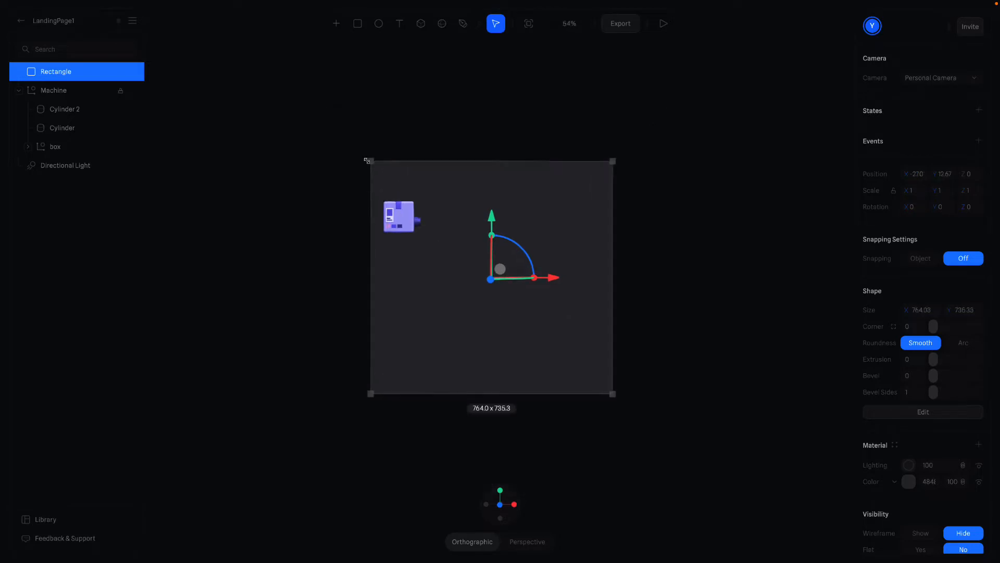
{"action": "left_click_drag", "start_coordinate": [369, 160], "coordinate": [240, 117]}
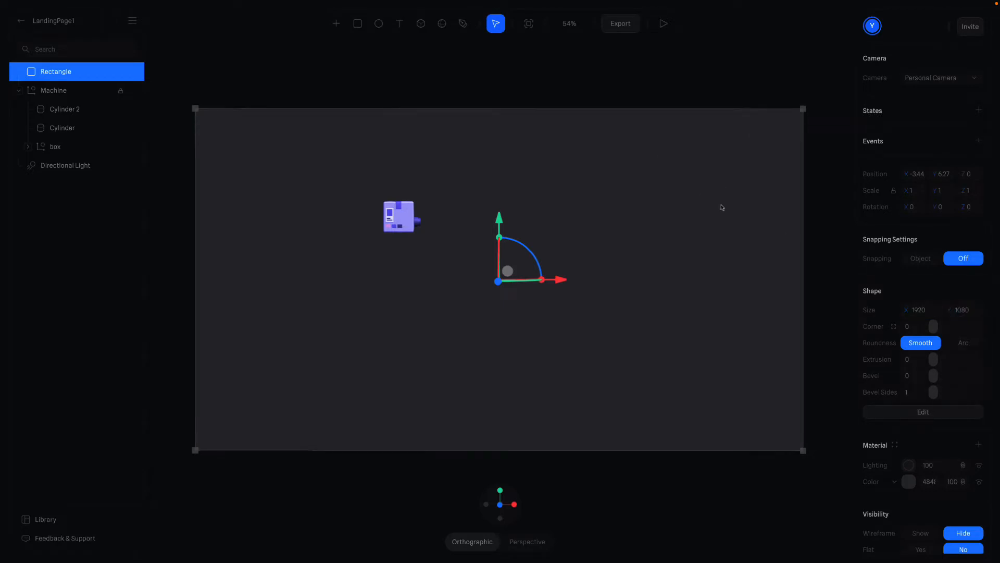
{"action": "scroll", "scroll_direction": "up", "scroll_amount": 3}
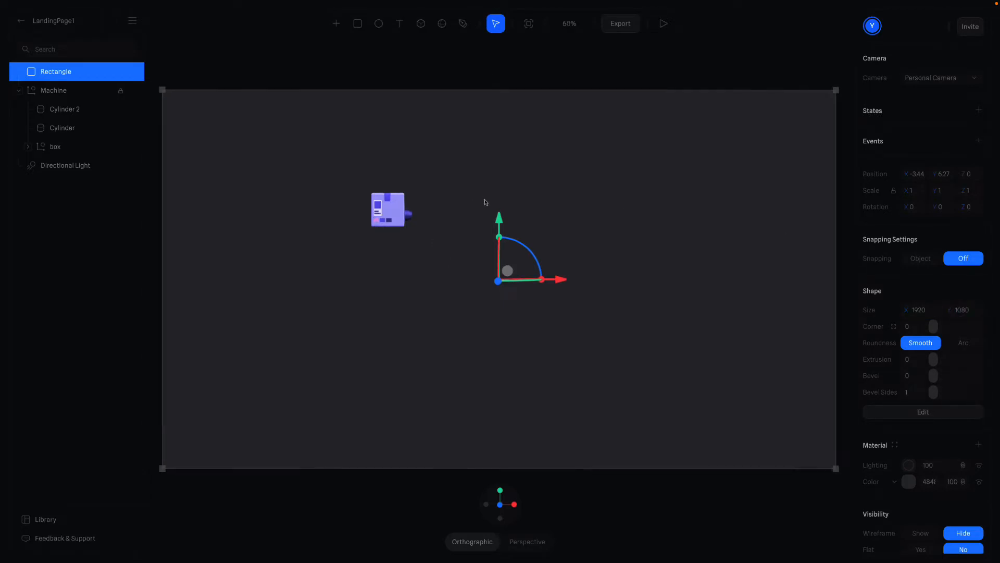
View the canvas at 100% zoom with nothing selected.
{"action": "left_click", "coordinate": [568, 24]}
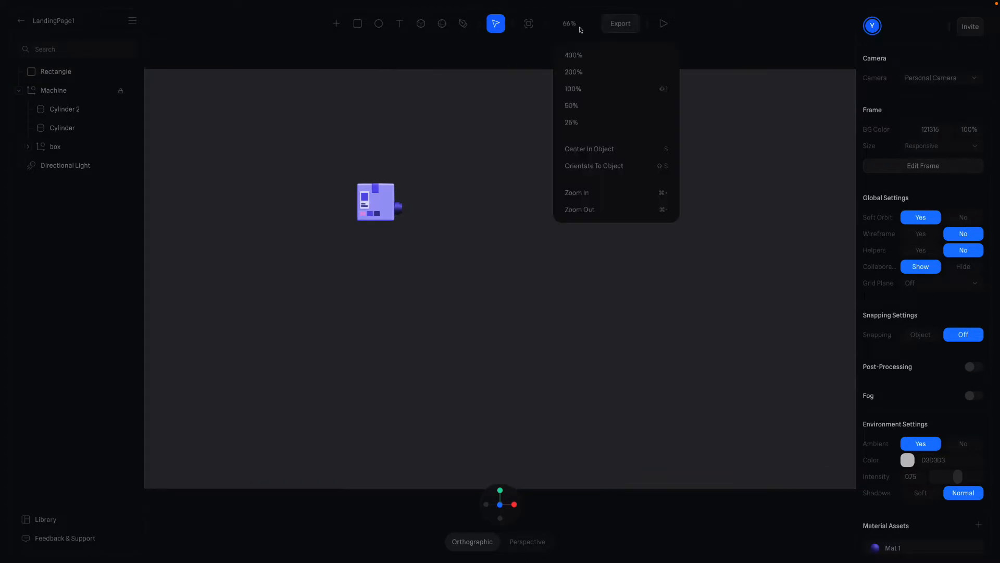
{"action": "left_click", "coordinate": [572, 89]}
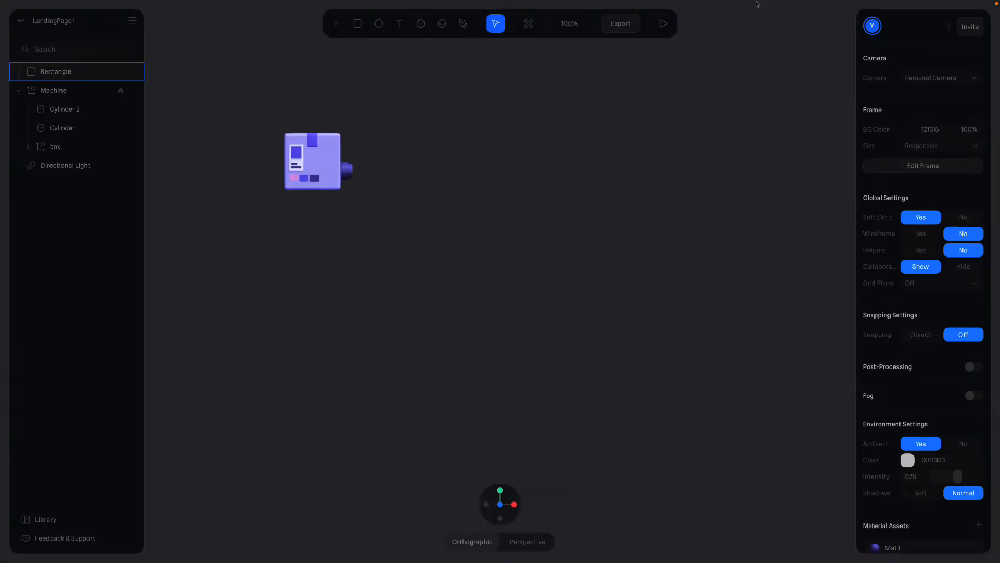
{"action": "left_click", "coordinate": [663, 24]}
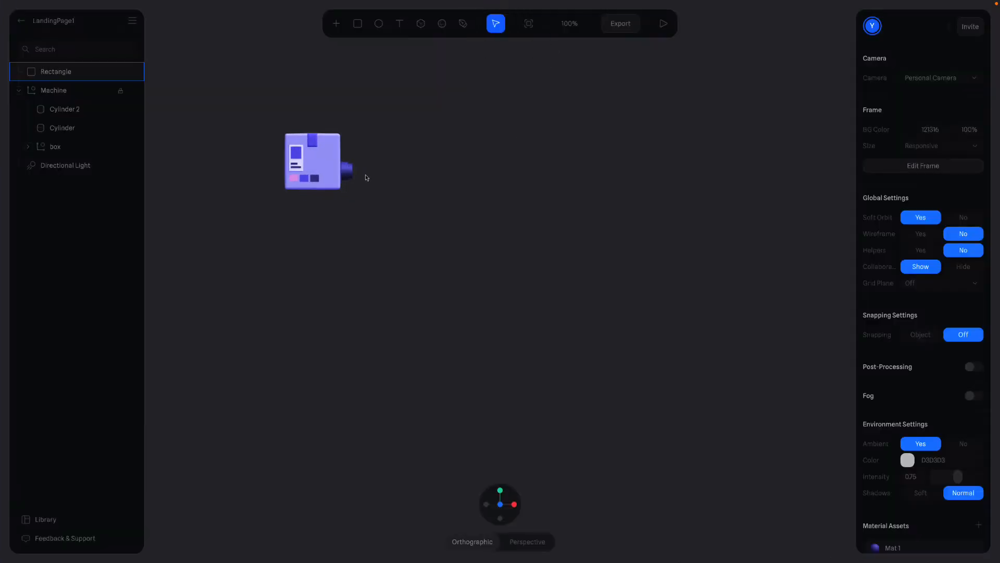
{"action": "mouse_move", "coordinate": [480, 184]}
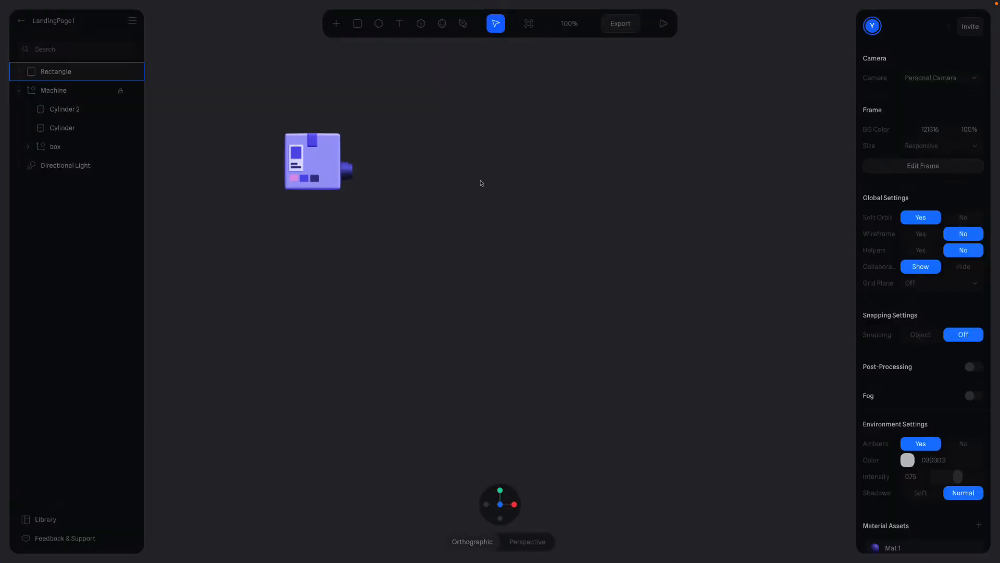
Move the Machine group forward along Z so it sits in front of the backdrop.
{"action": "left_click", "coordinate": [56, 71]}
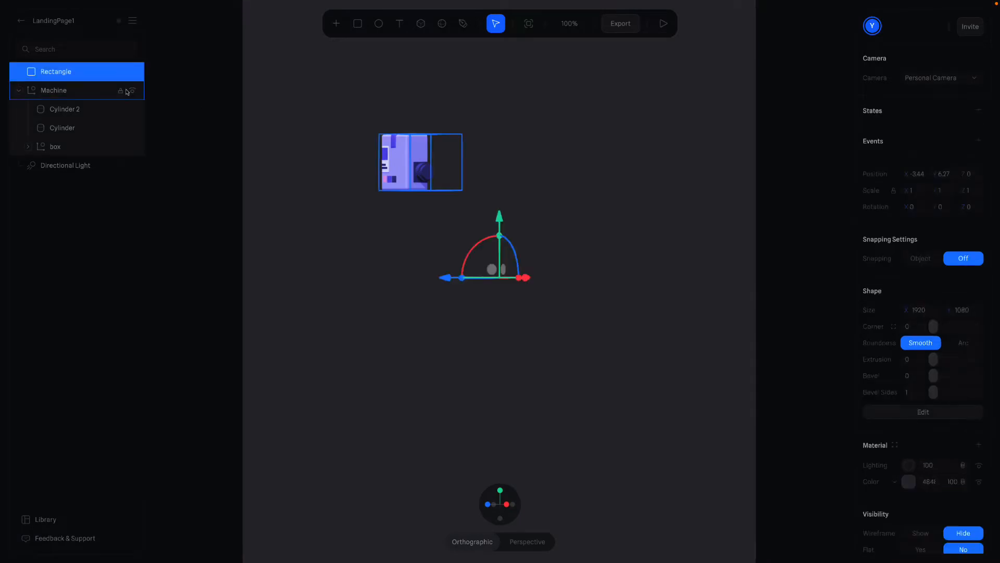
{"action": "left_click", "coordinate": [53, 90]}
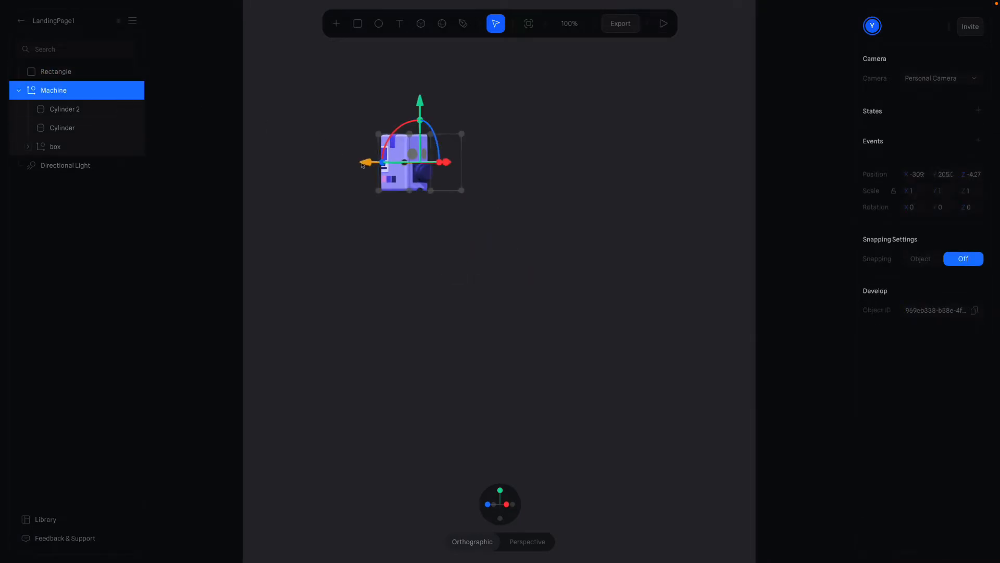
{"action": "left_click_drag", "start_coordinate": [365, 162], "coordinate": [322, 163]}
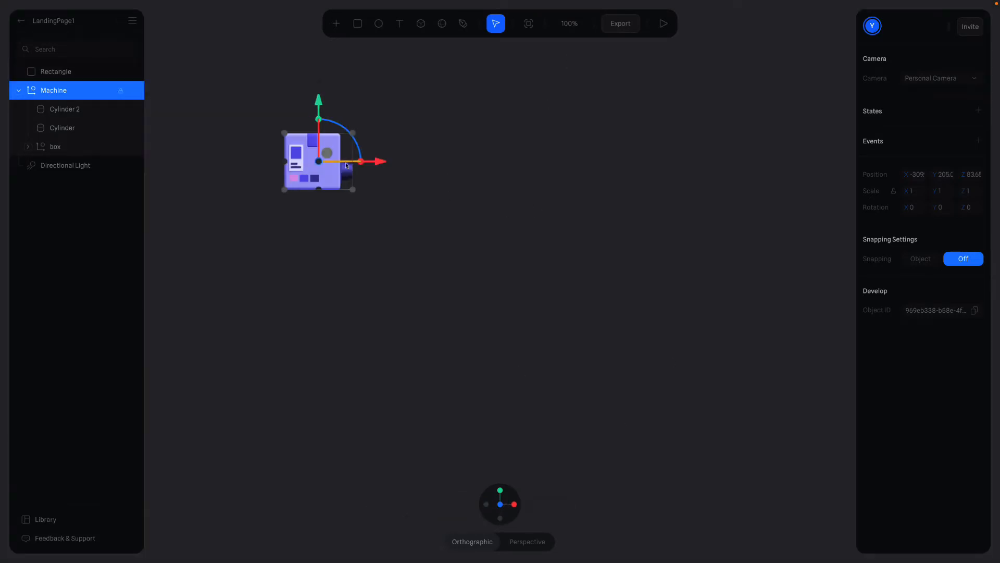
{"action": "left_click", "coordinate": [56, 71]}
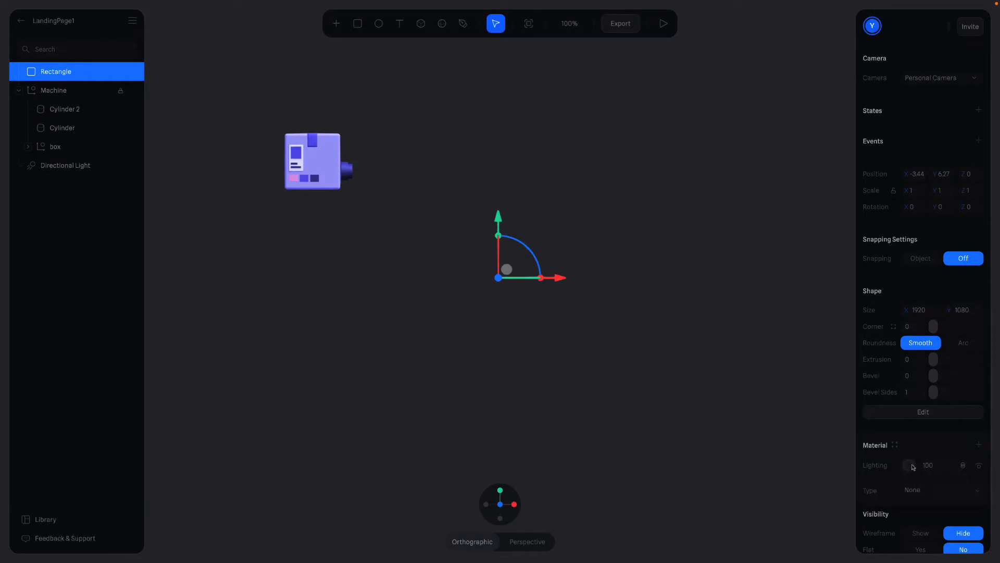
{"action": "mouse_move", "coordinate": [905, 495]}
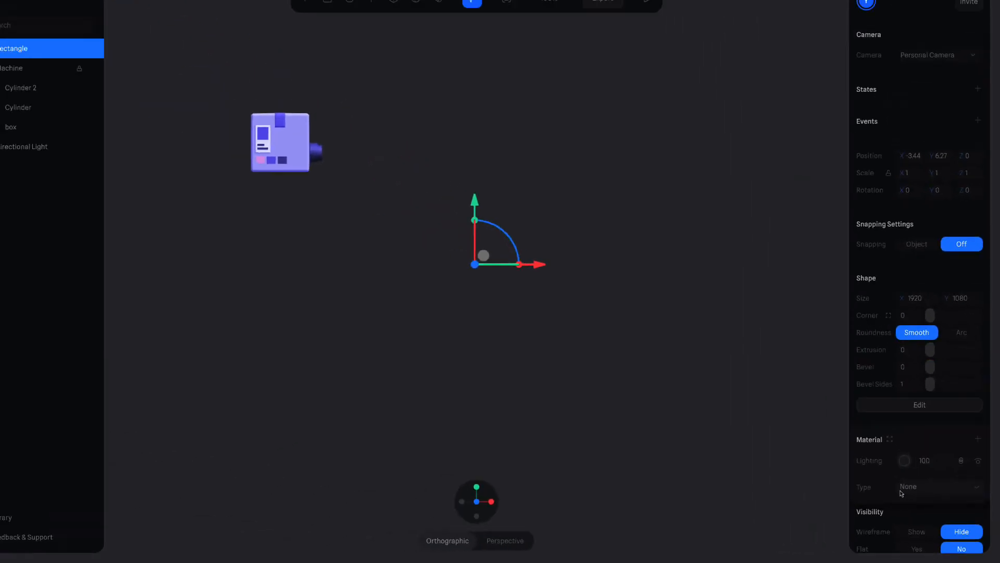
Give the backdrop rectangle a Phong material so the machine's shadow shows on it.
{"action": "left_click", "coordinate": [913, 487]}
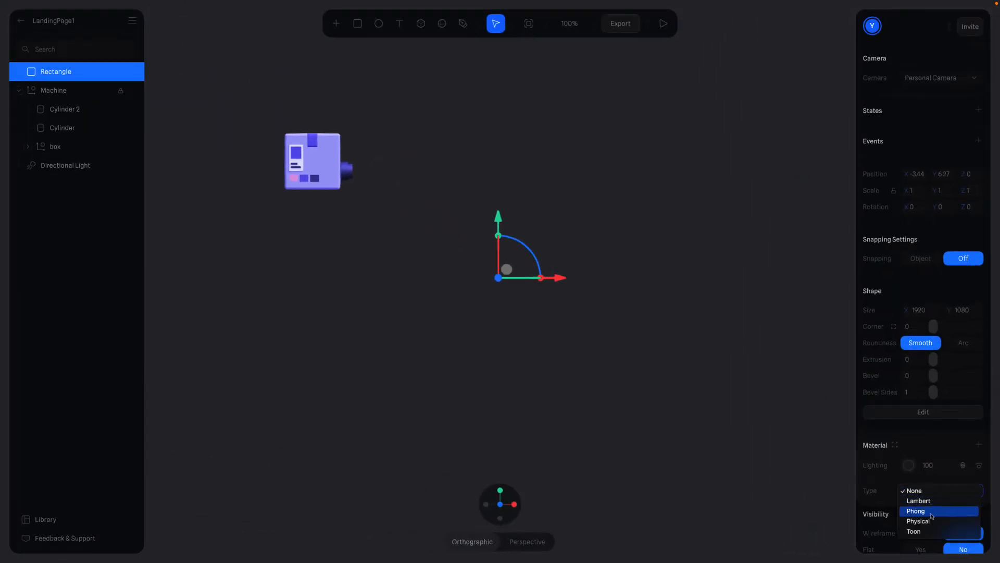
{"action": "left_click", "coordinate": [915, 510]}
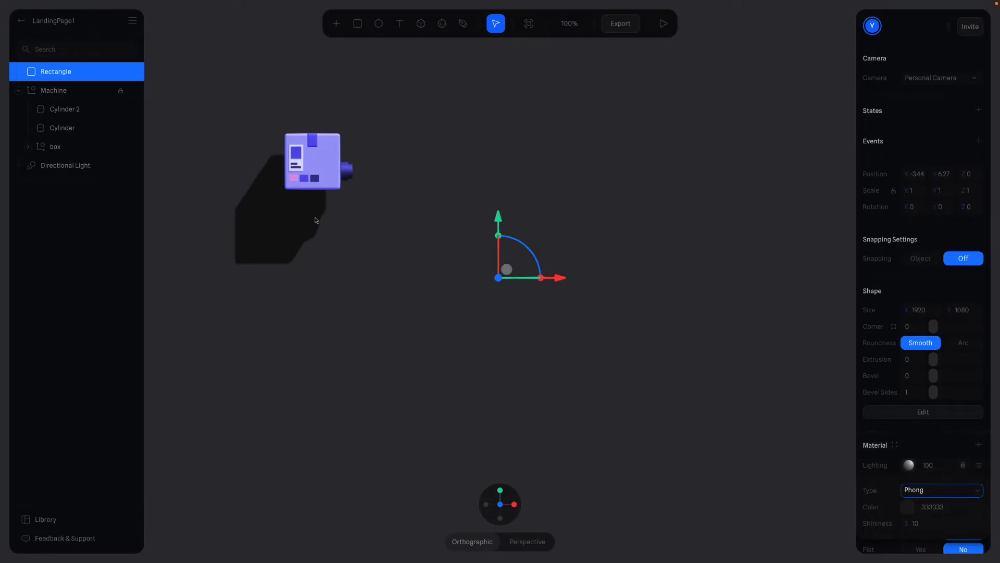
{"action": "mouse_move", "coordinate": [449, 194]}
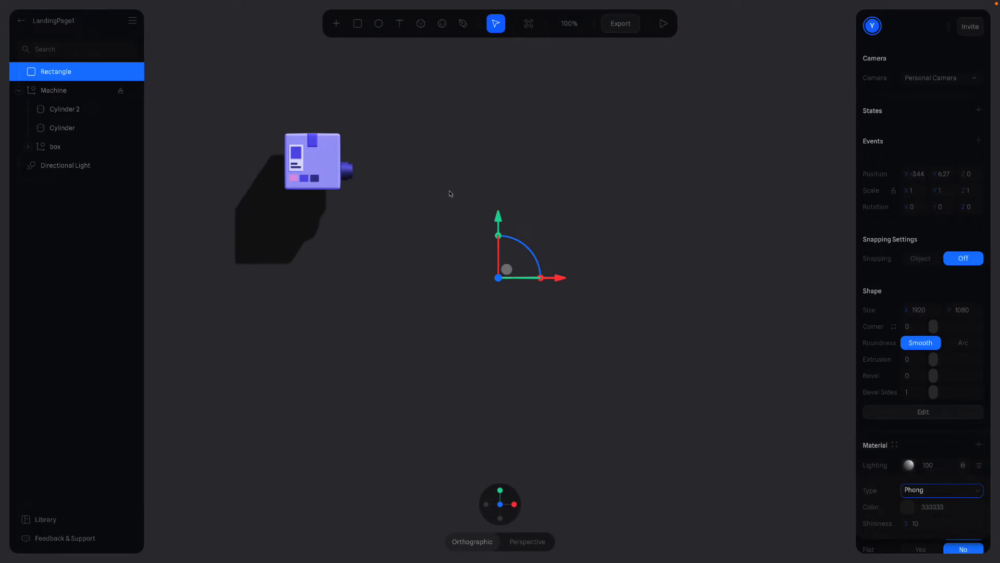
{"action": "mouse_move", "coordinate": [304, 172]}
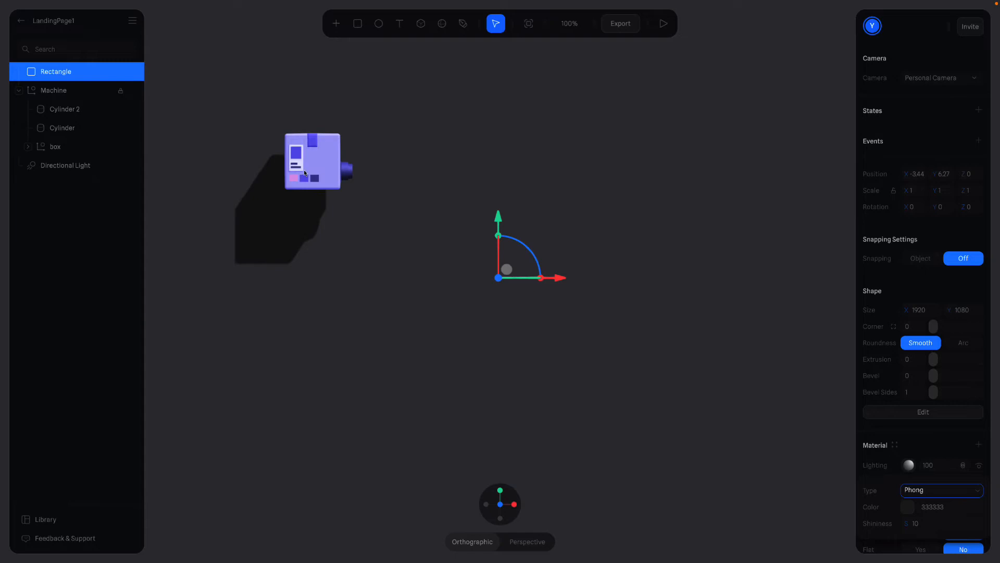
{"action": "mouse_move", "coordinate": [286, 190]}
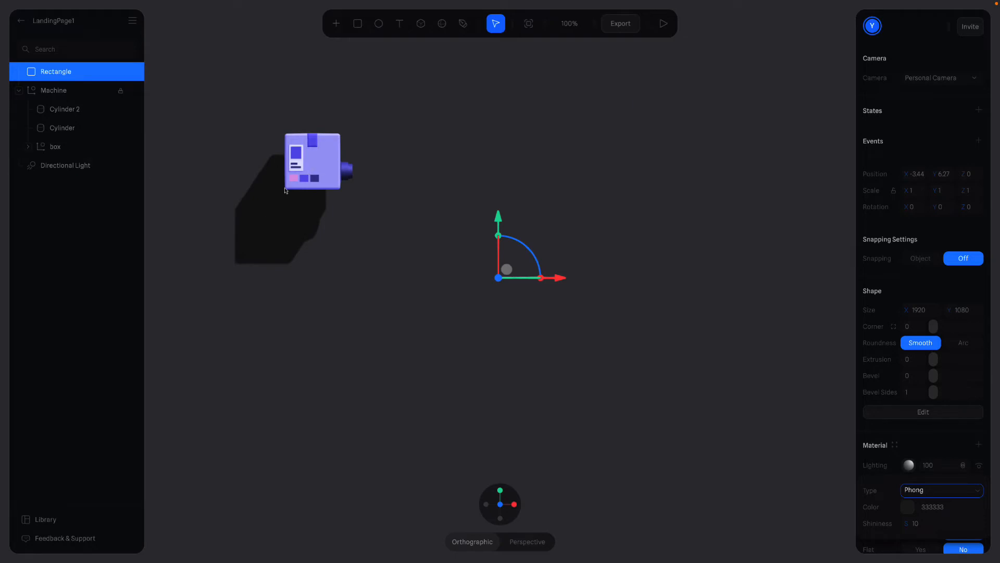
Reposition the Directional Light farther out so the machine casts a short shadow.
{"action": "left_click", "coordinate": [65, 166]}
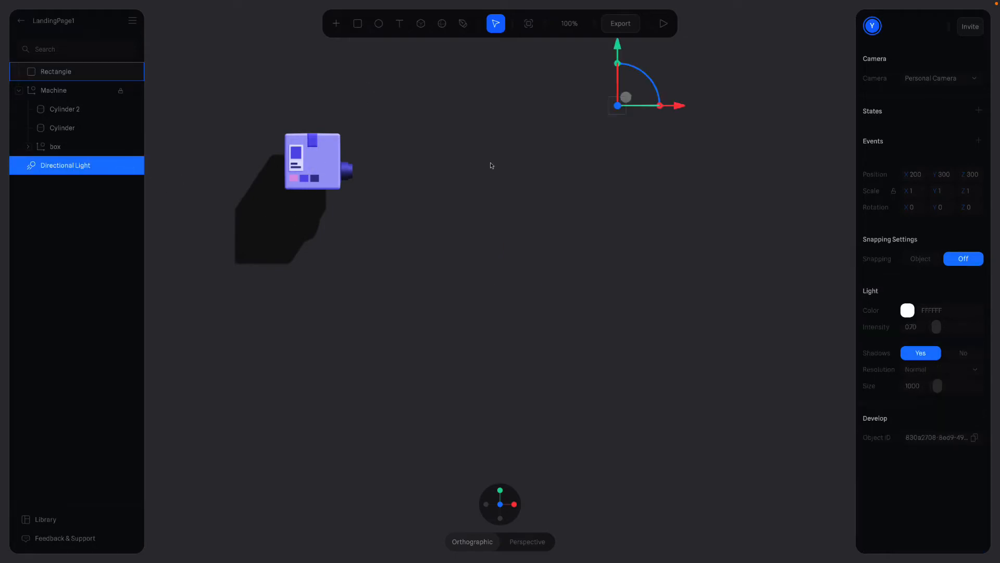
{"action": "right_click", "coordinate": [625, 97]}
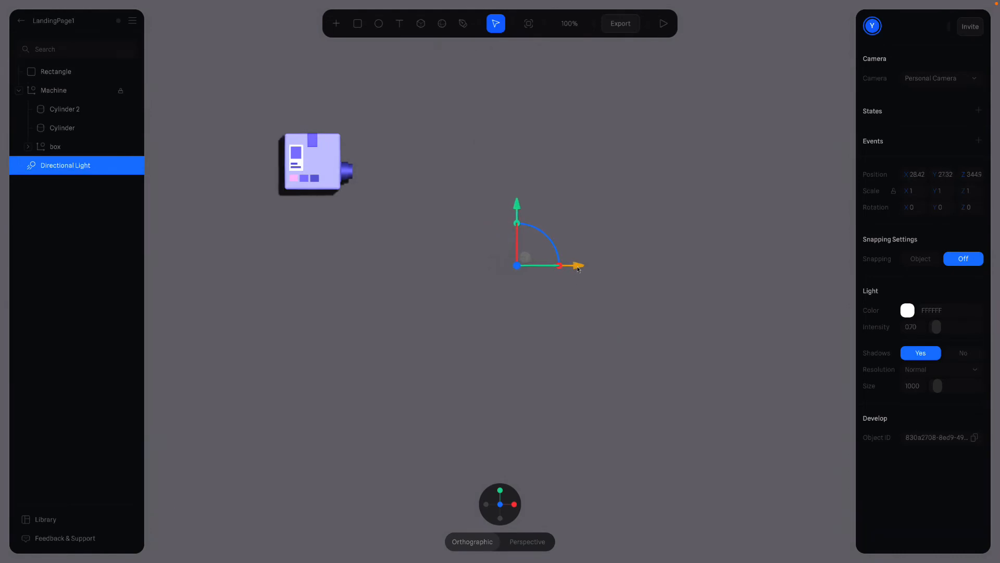
{"action": "mouse_move", "coordinate": [960, 346]}
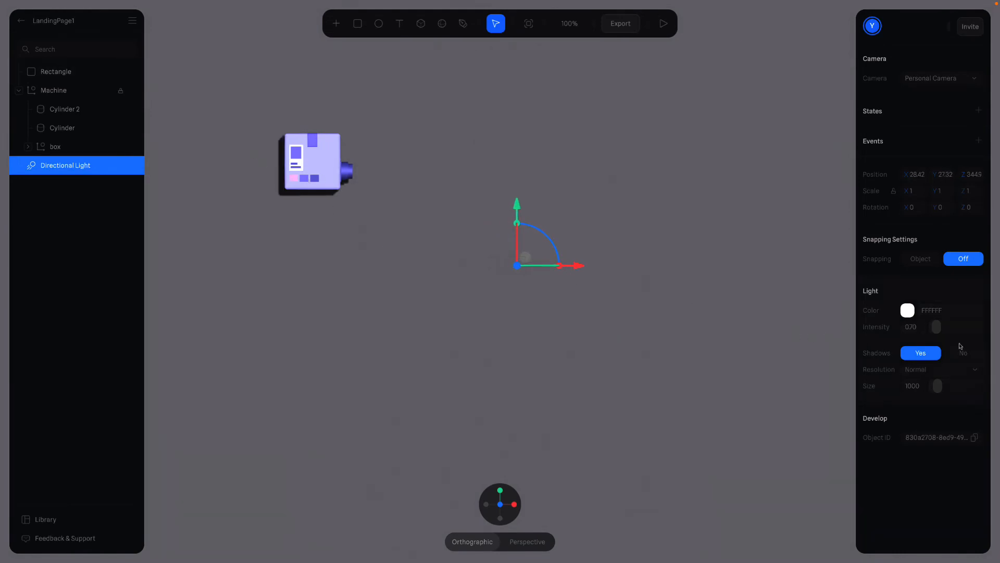
{"action": "mouse_move", "coordinate": [955, 343]}
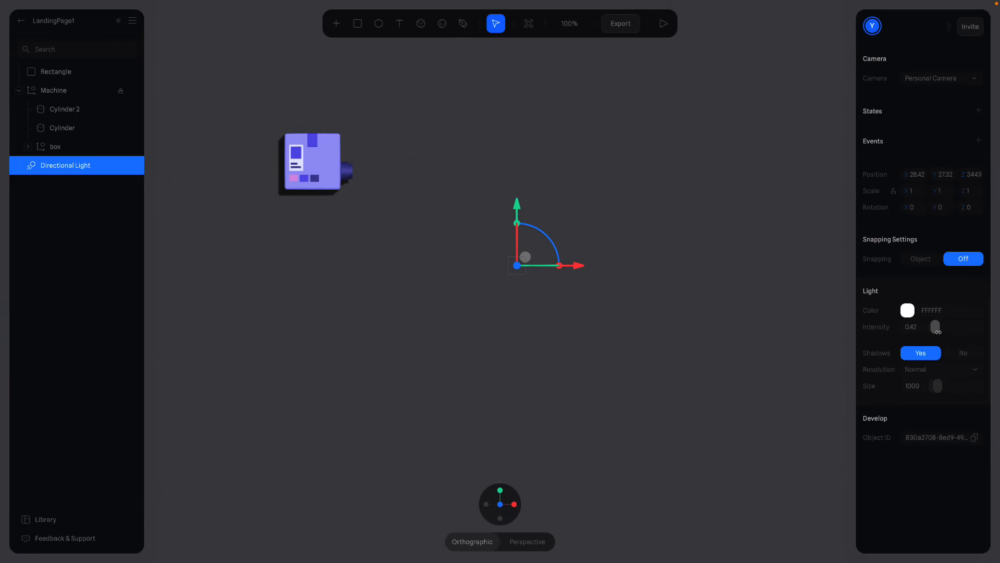
Dim the directional light to about 0.42 and reselect the backdrop rectangle.
{"action": "left_click", "coordinate": [57, 72]}
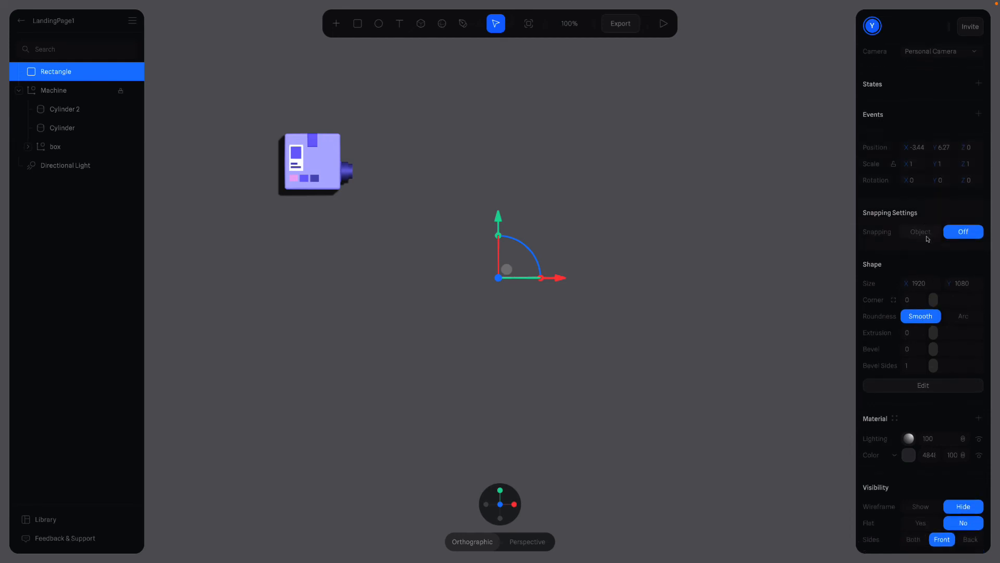
Colour the backdrop purple-blue 5D5CB8, RGB(93, 92, 184).
{"action": "left_click", "coordinate": [909, 454]}
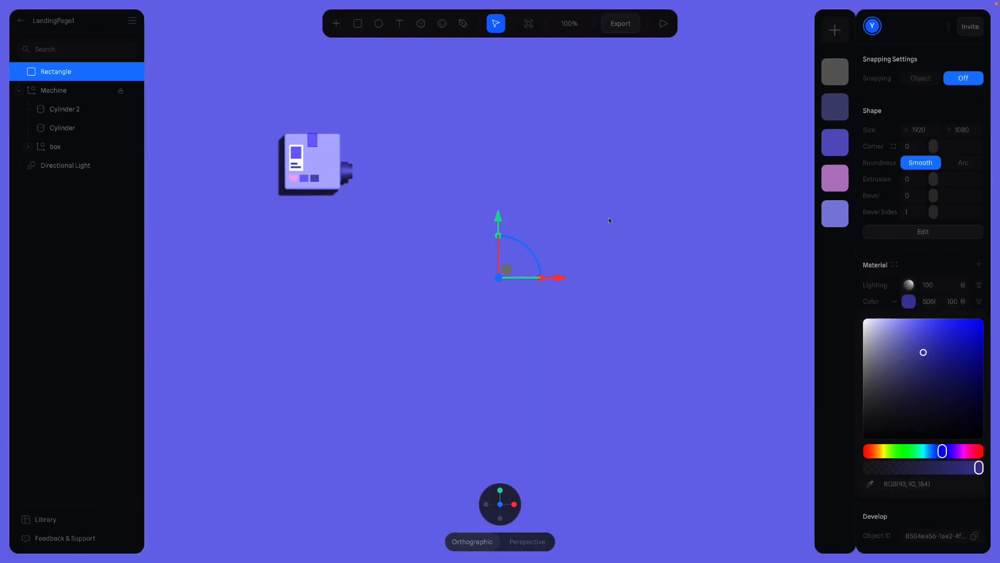
{"action": "left_click", "coordinate": [65, 166]}
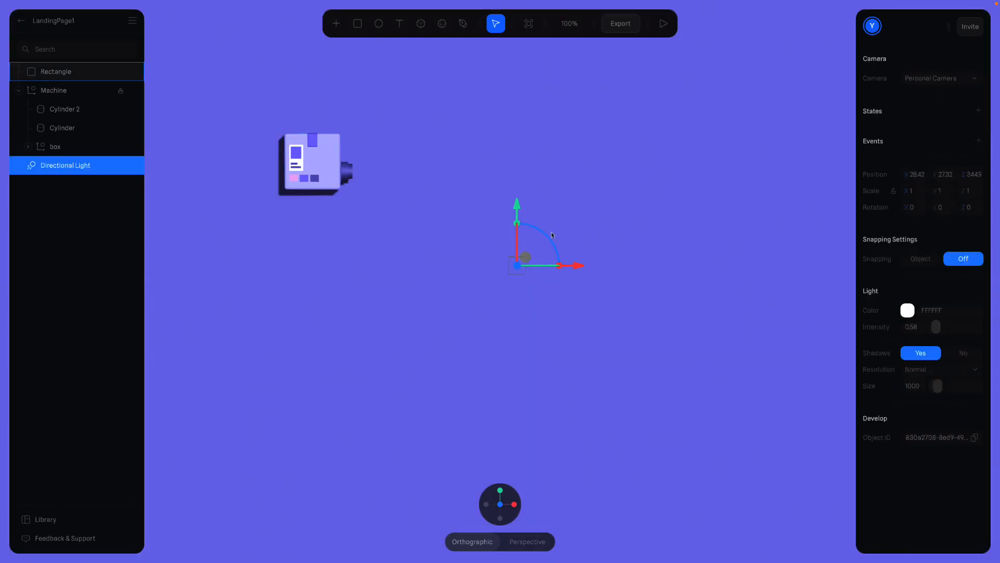